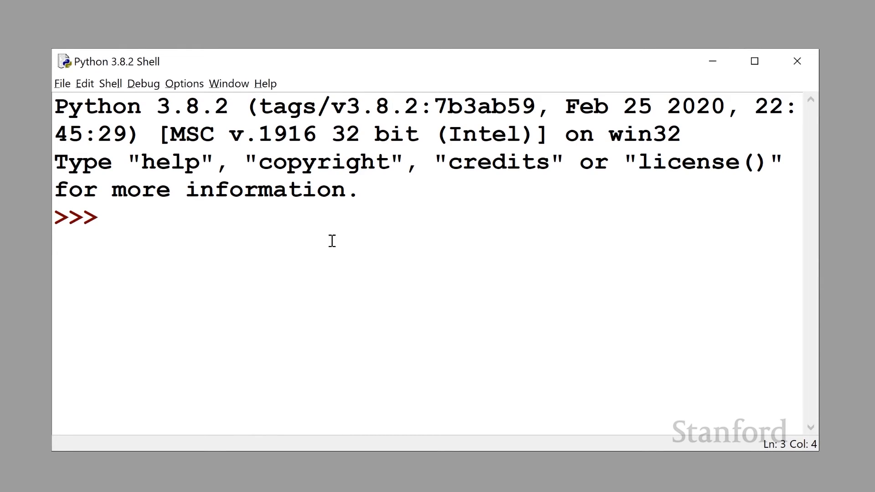
{"action": "type", "text": "0.1 +"}
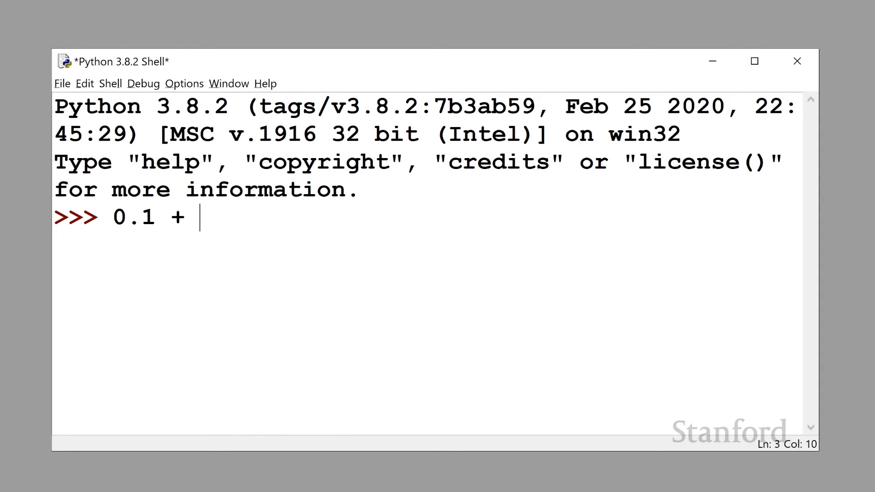
{"action": "type", "text": "0.2"}
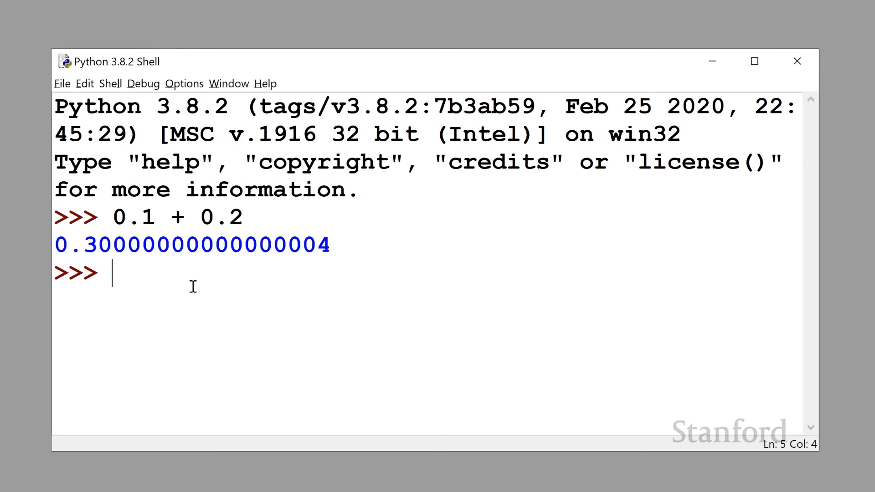
{"action": "type", "text": "0"}
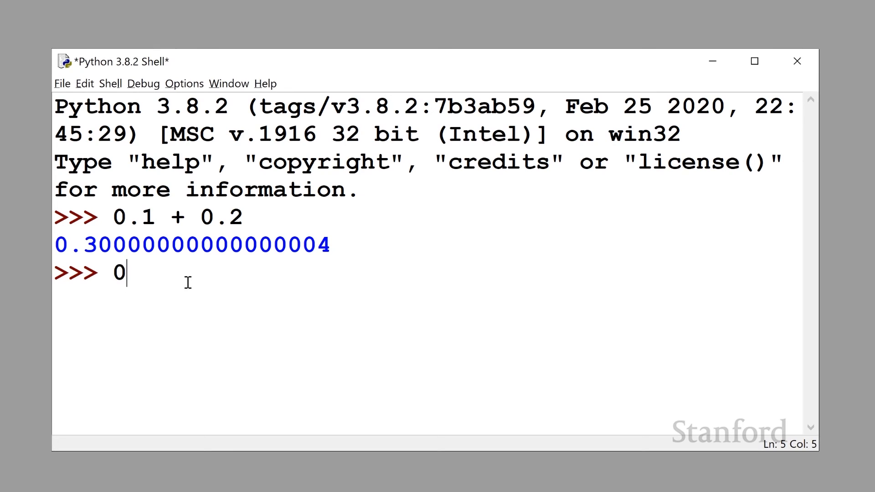
{"action": "type", "text": ".7"}
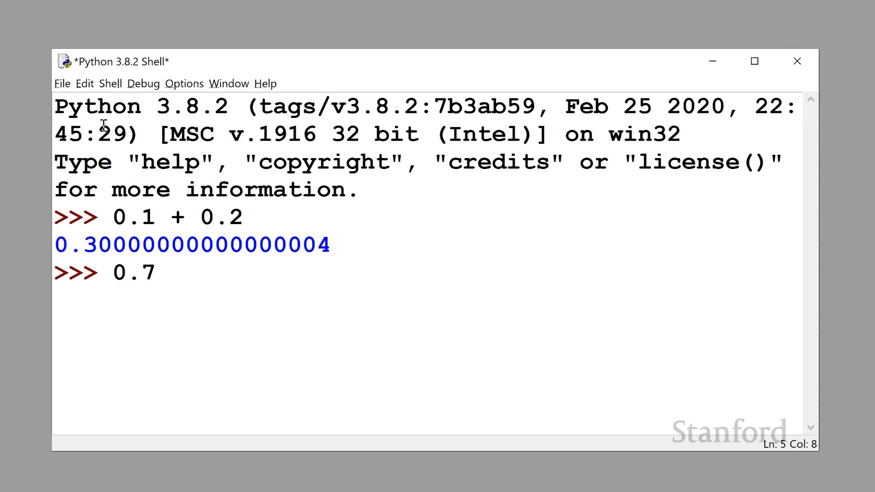
{"action": "type", "text": "+ 0.1"}
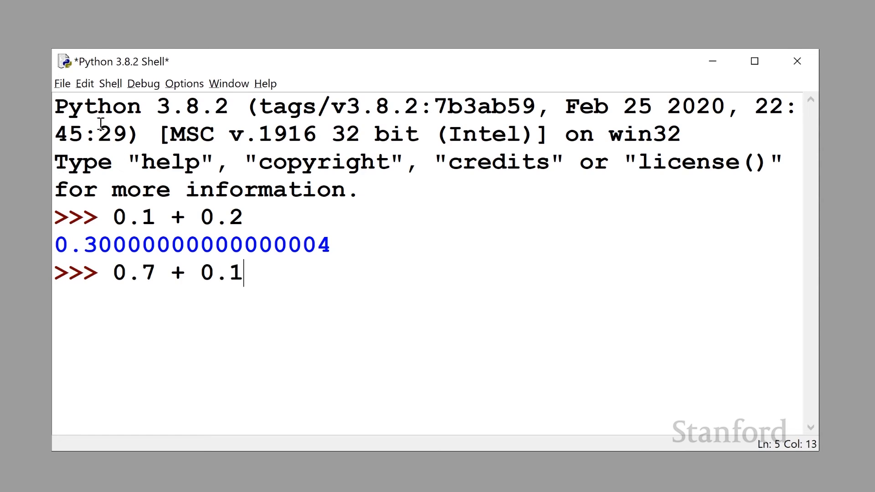